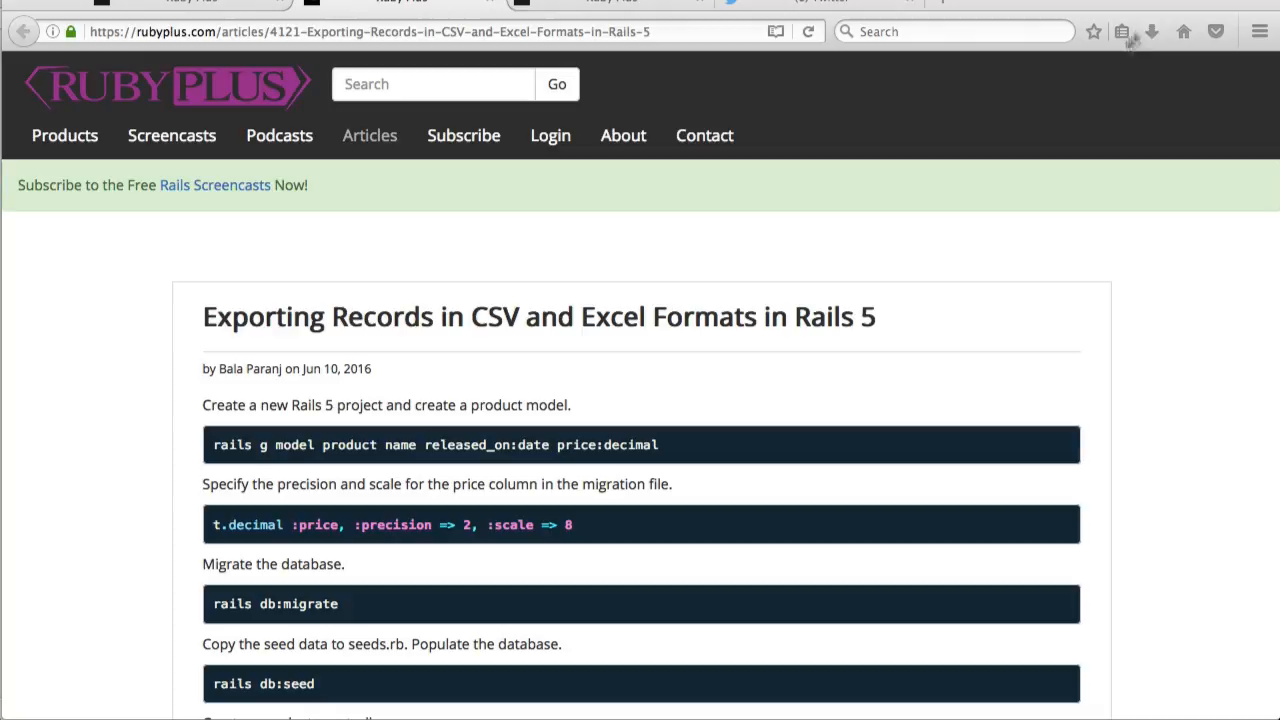
mouse_move(867, 388)
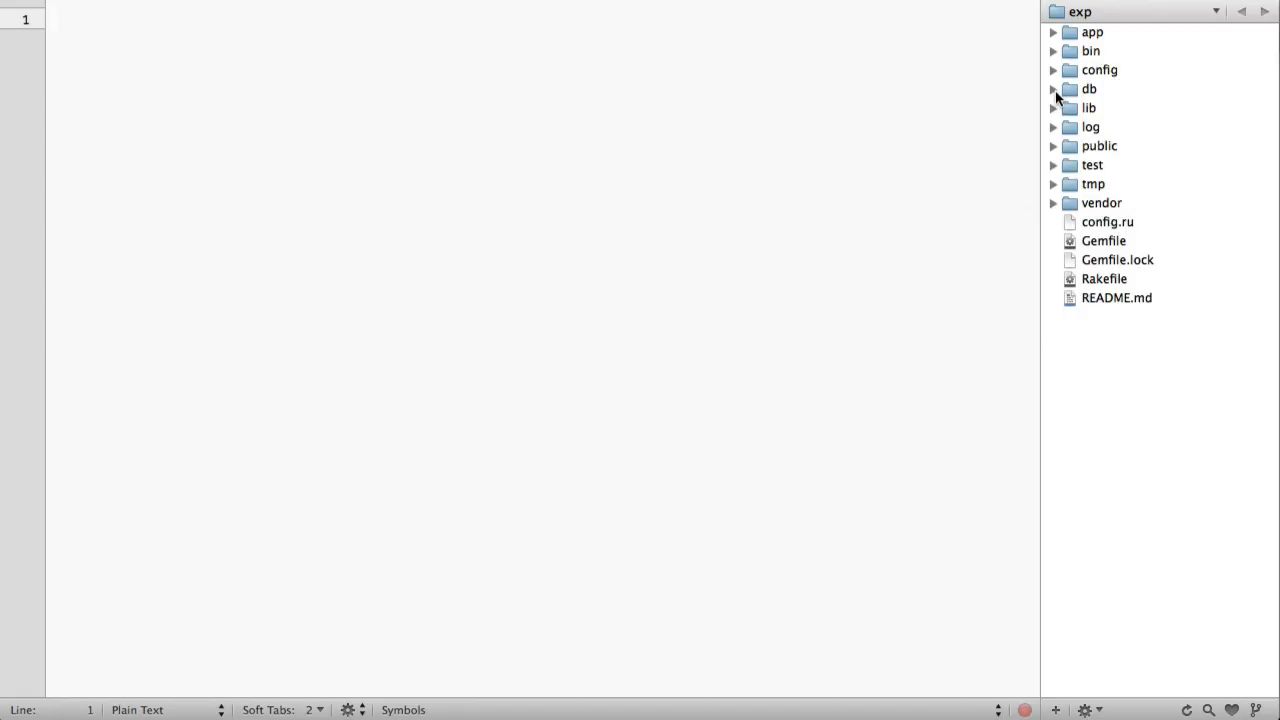
- Open the create_products migration and add ':precision => 2, :scale => 8' to t.decimal :price
left_click(1089, 88)
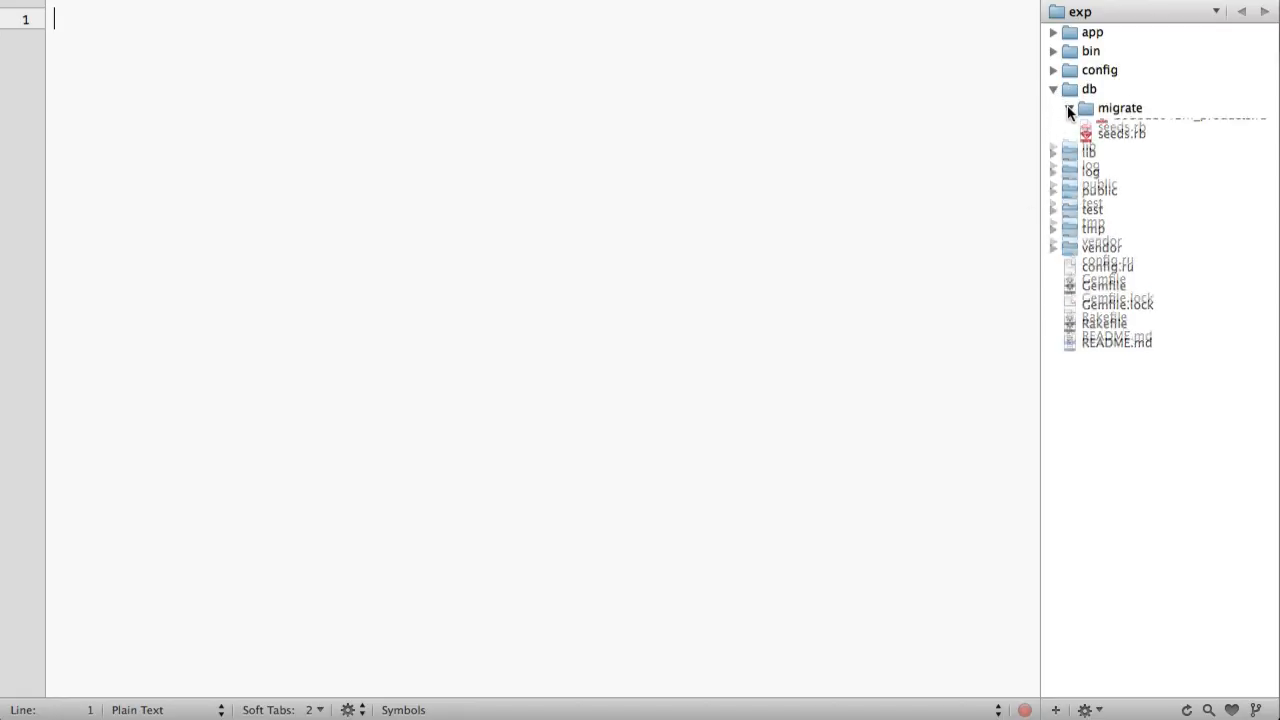
left_click(1180, 127)
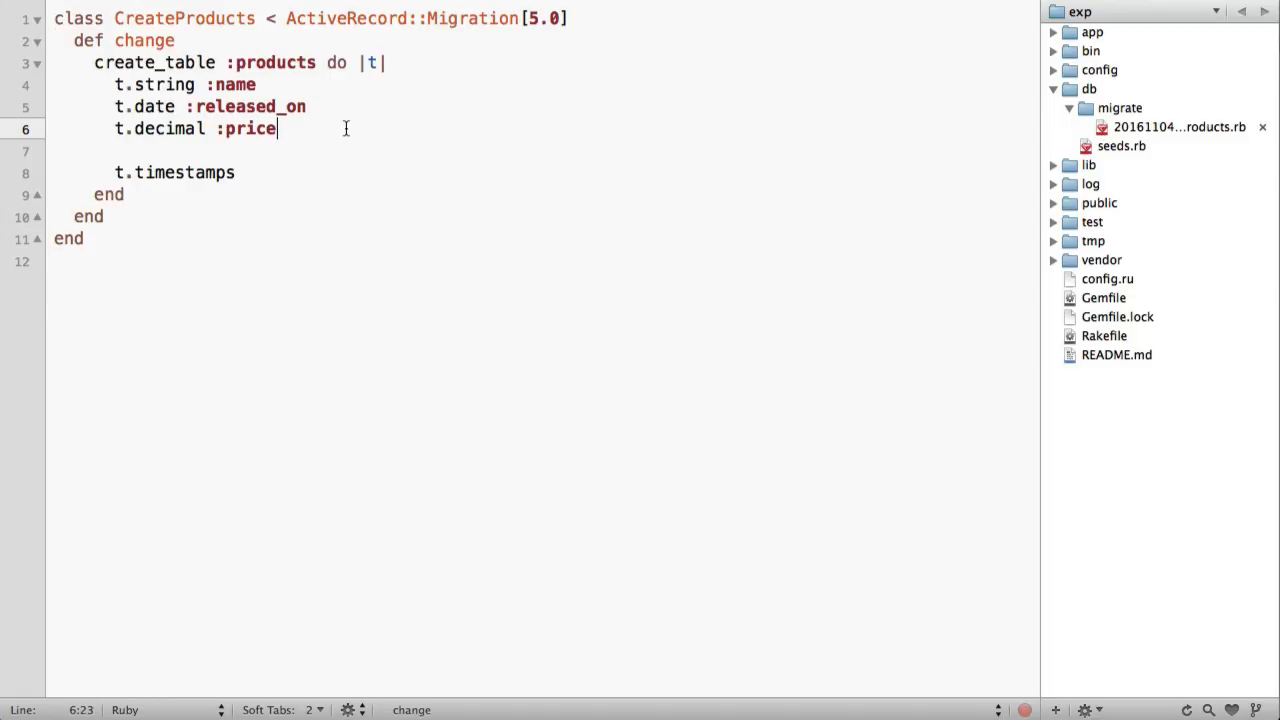
type("t.decimal :price, :precision => 2, :scale => 8")
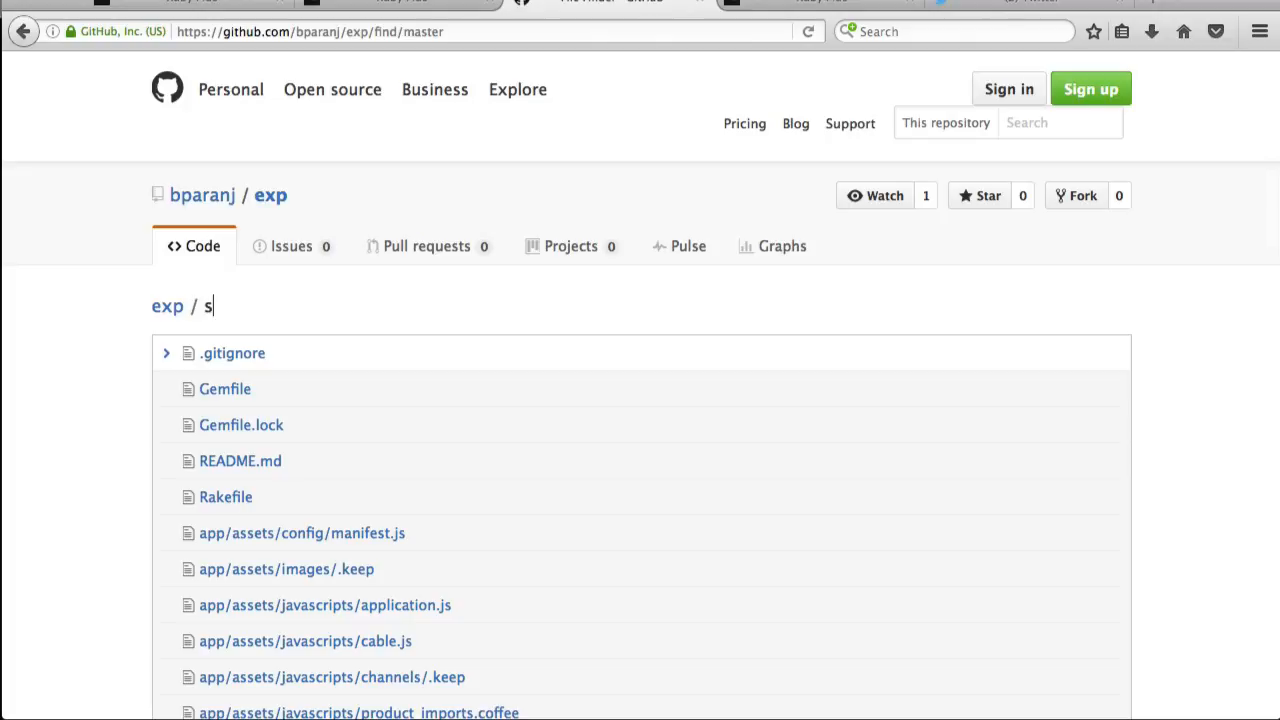
- Search the exp repo for 'seeds' and open db/seeds.rb
type("eeds")
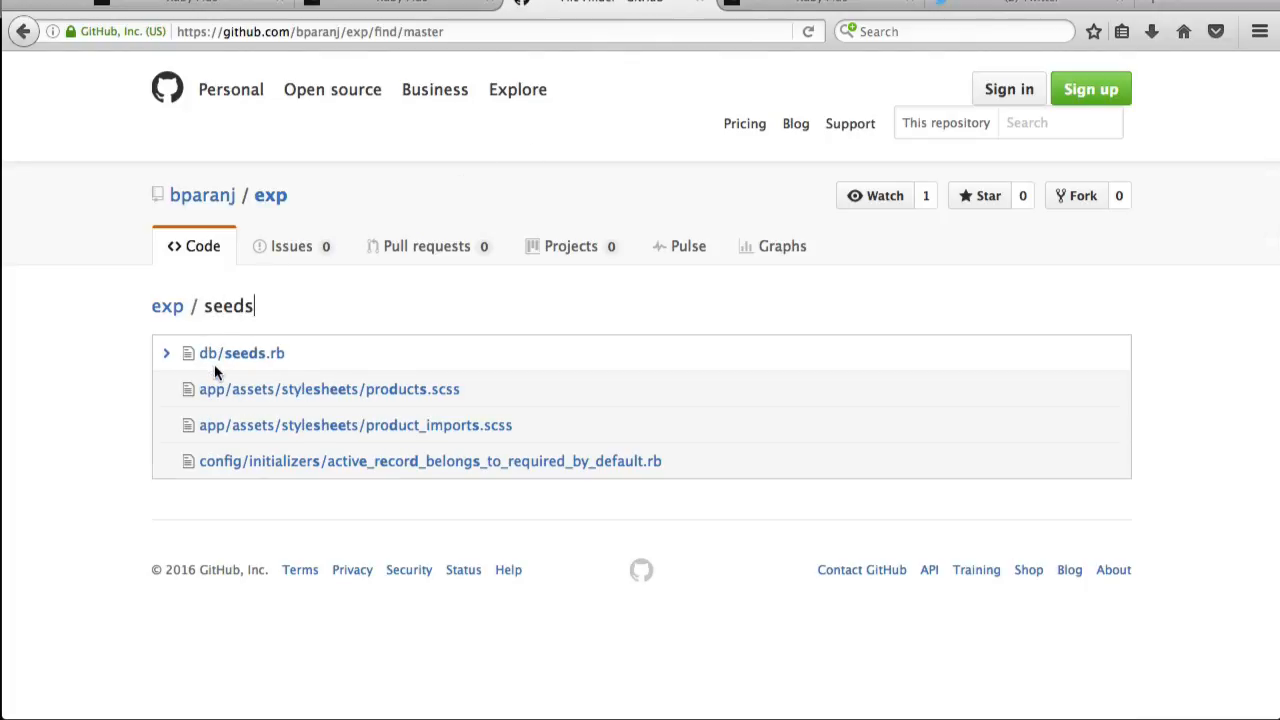
left_click(252, 353)
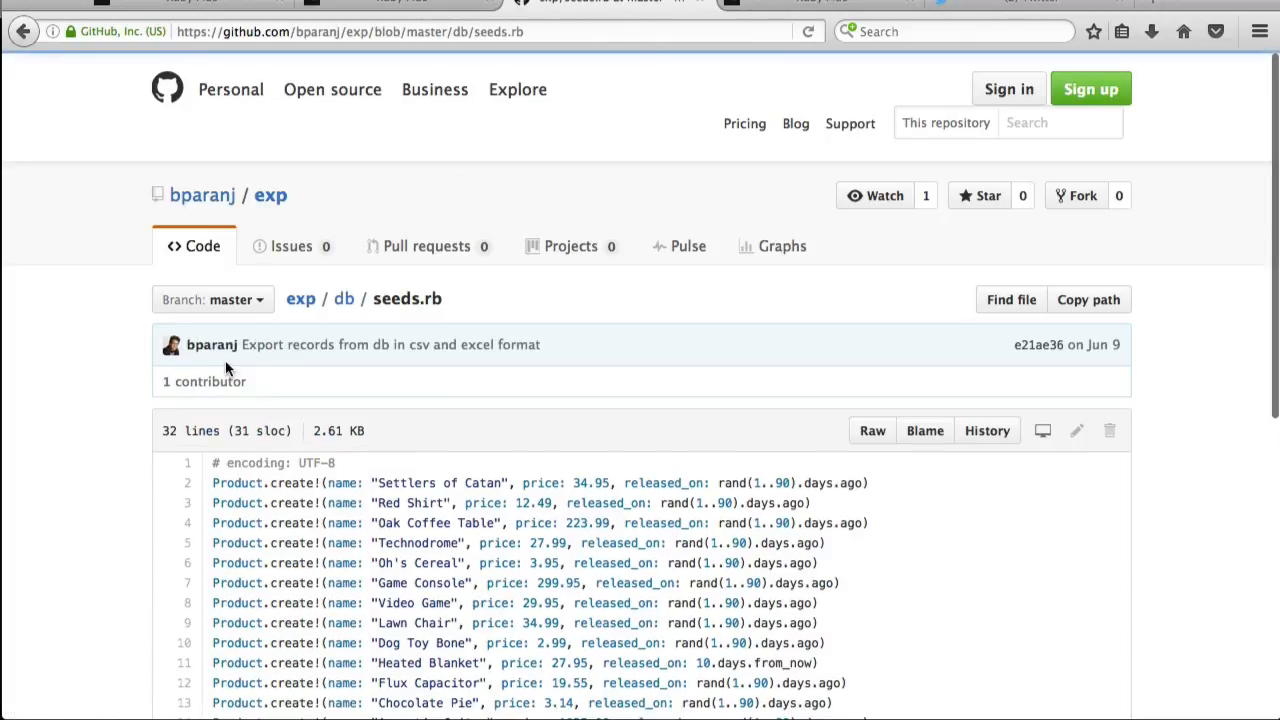